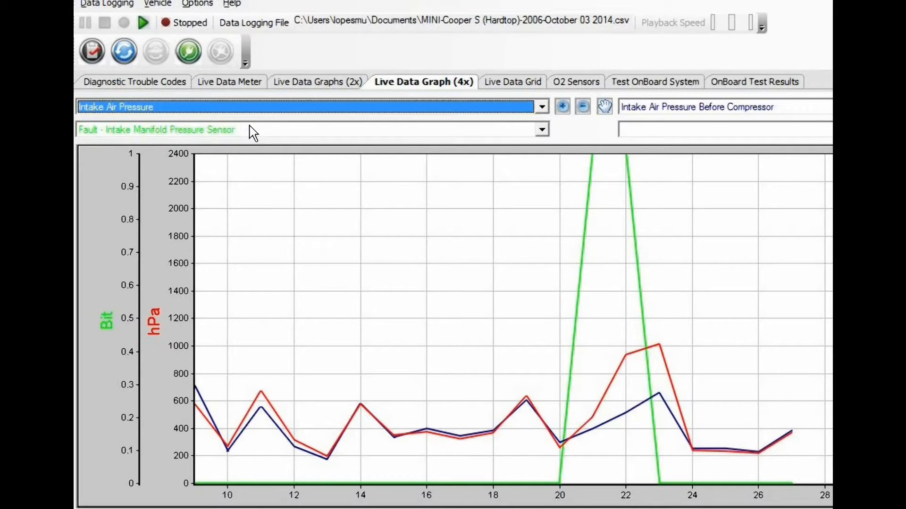
mouse_move(278, 124)
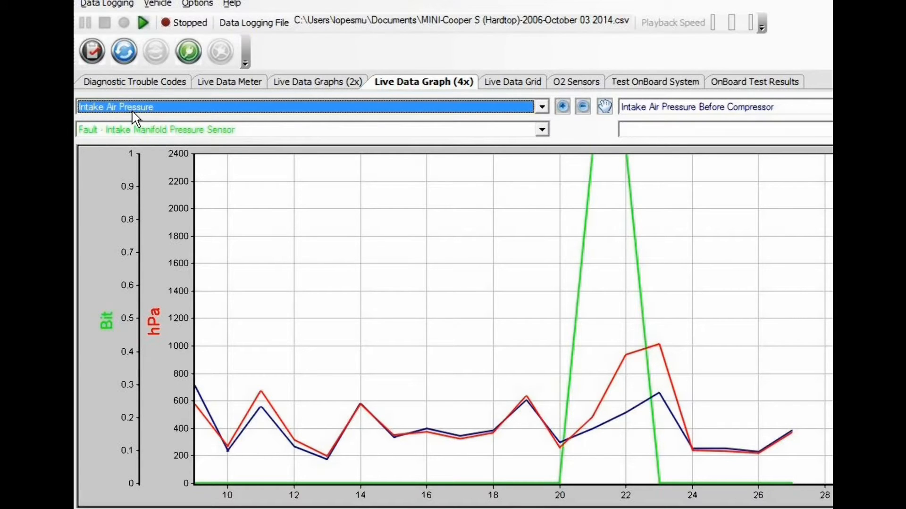
mouse_move(653, 122)
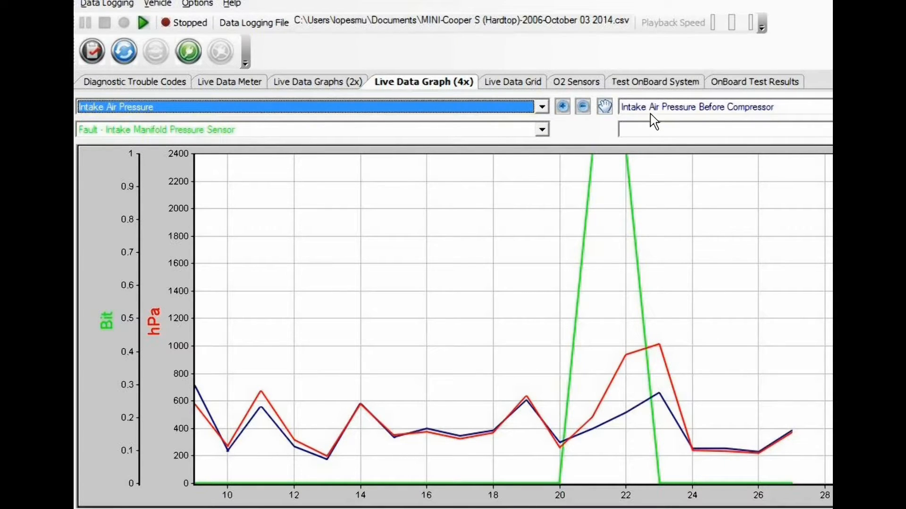
mouse_move(762, 122)
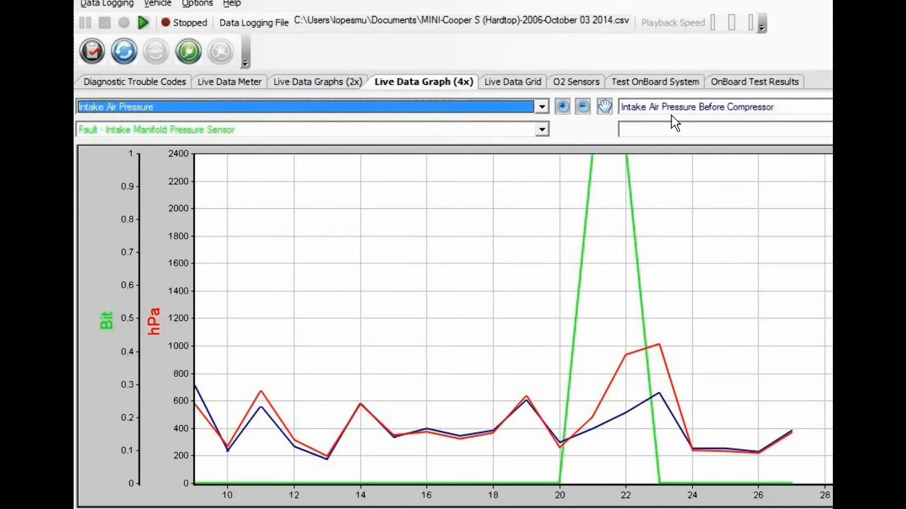
mouse_move(320, 166)
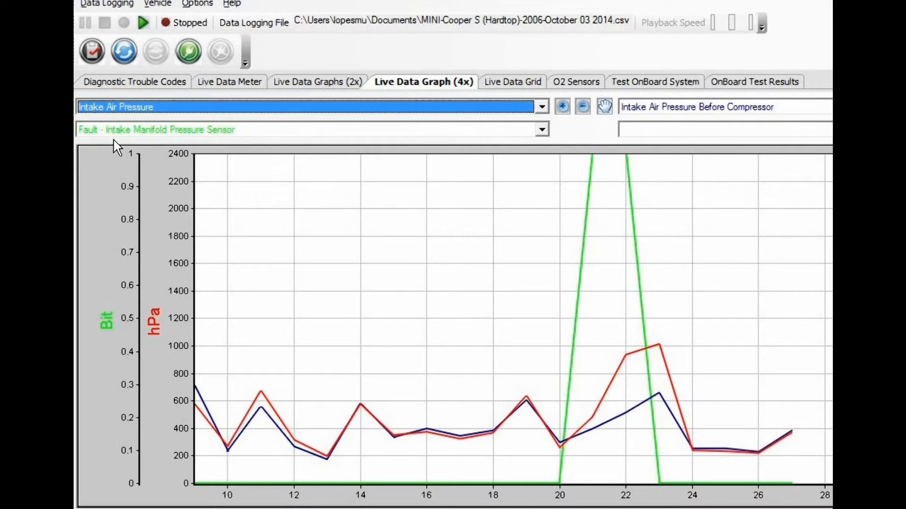
mouse_move(132, 145)
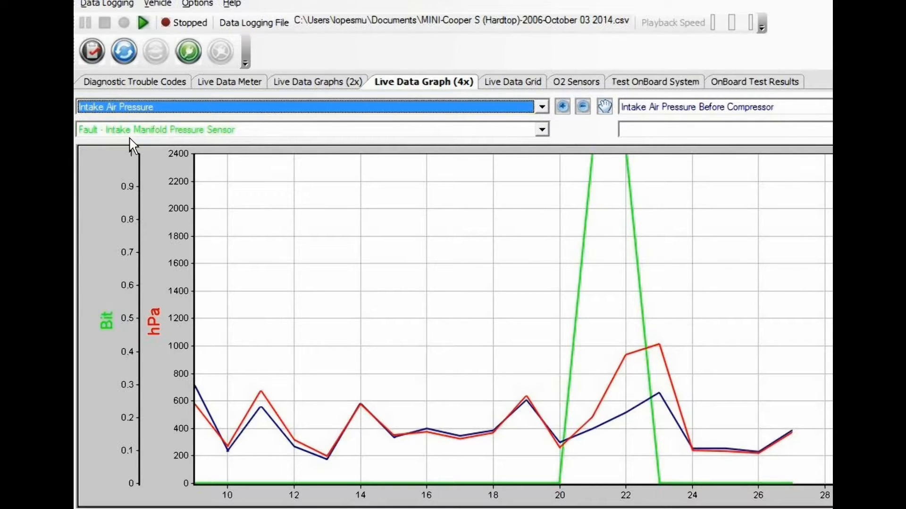
mouse_move(272, 194)
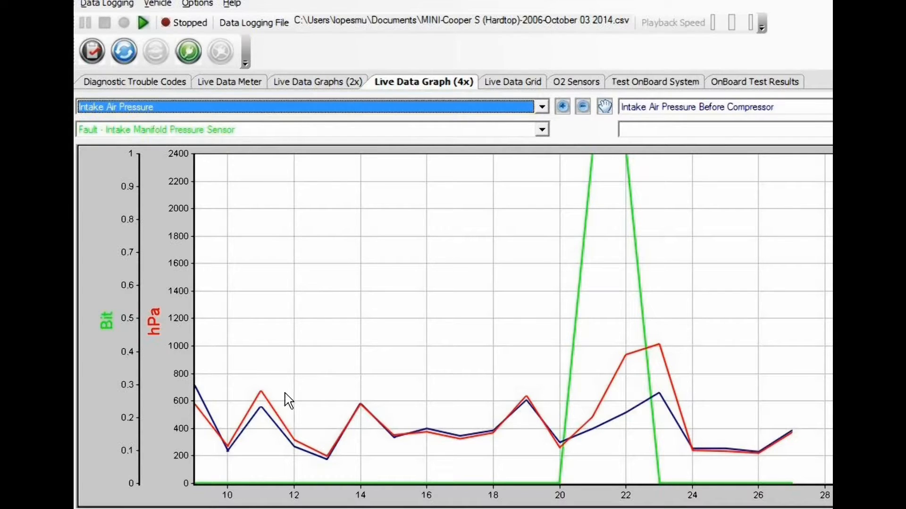
mouse_move(201, 398)
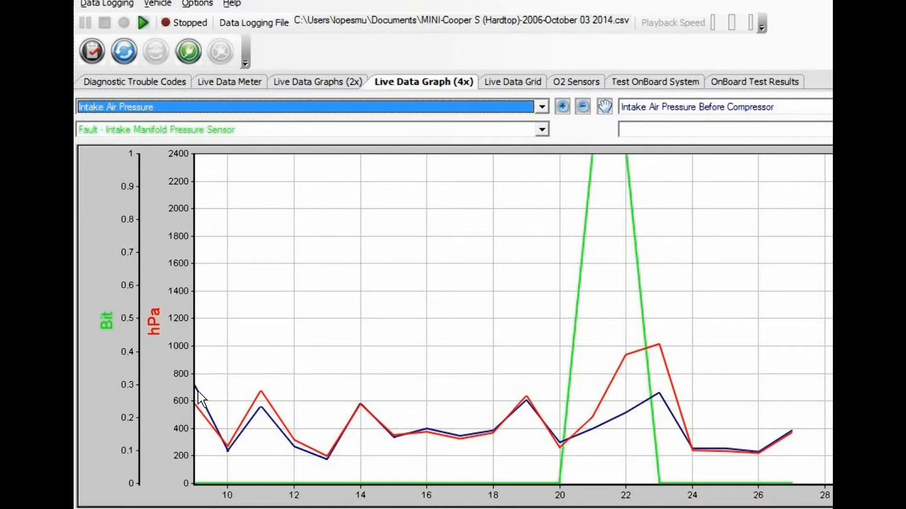
mouse_move(257, 408)
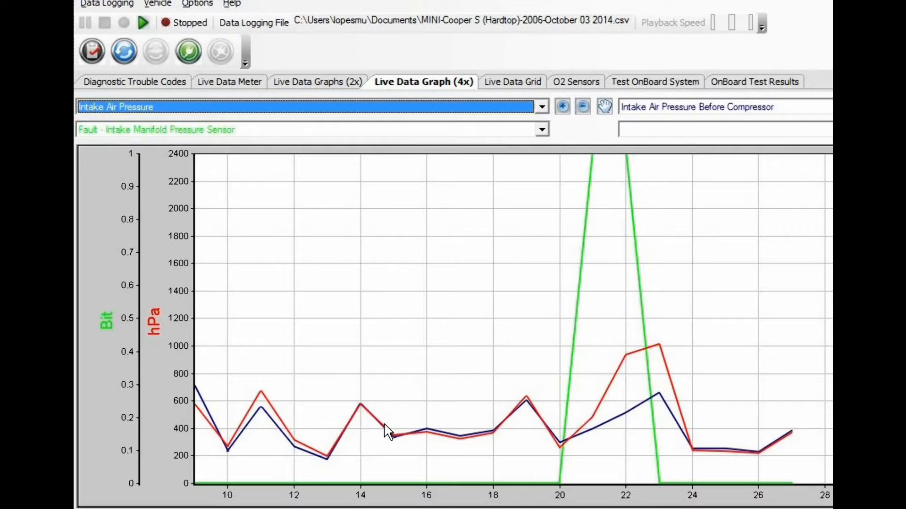
mouse_move(358, 410)
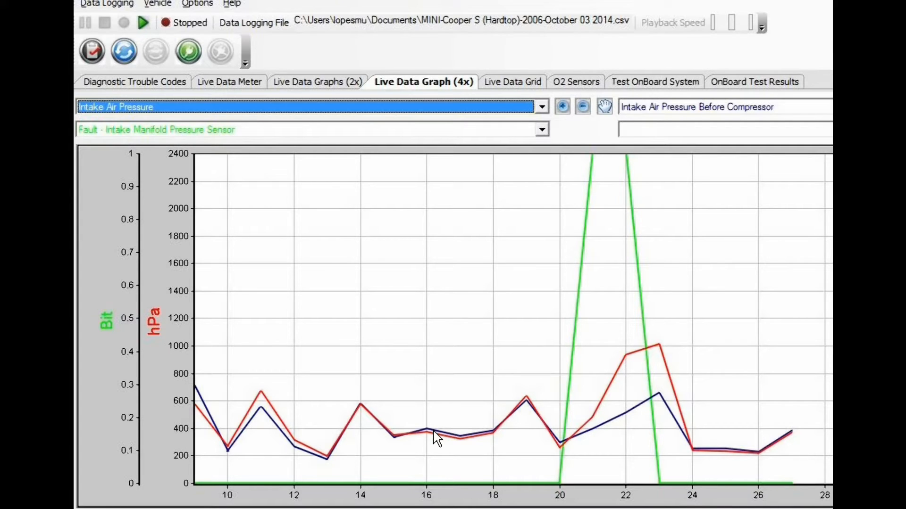
mouse_move(468, 438)
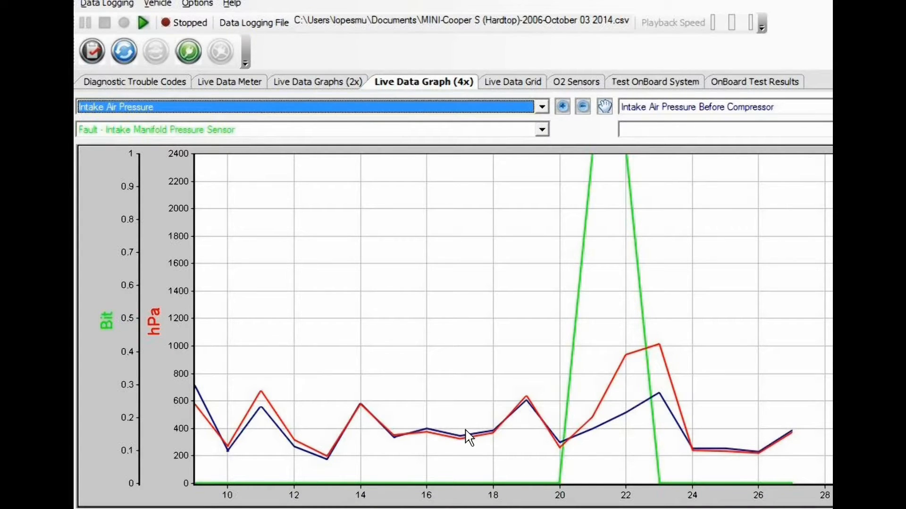
mouse_move(462, 438)
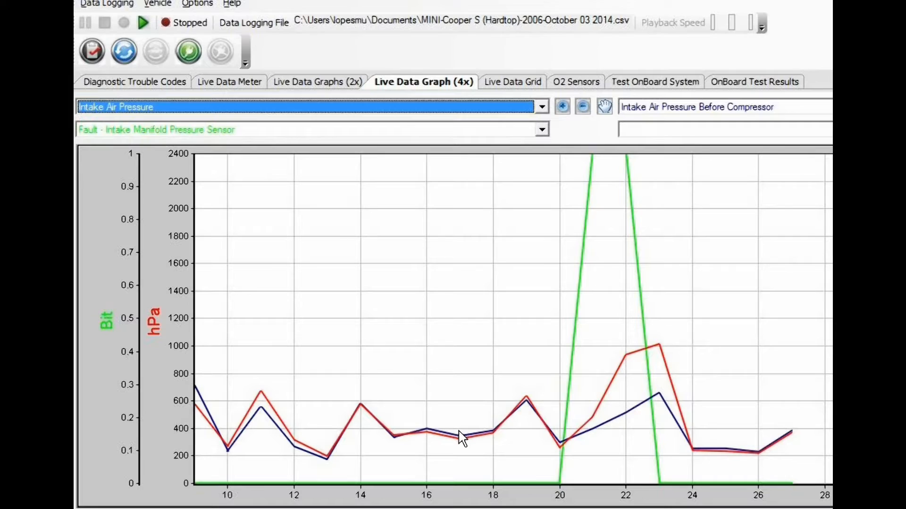
mouse_move(452, 441)
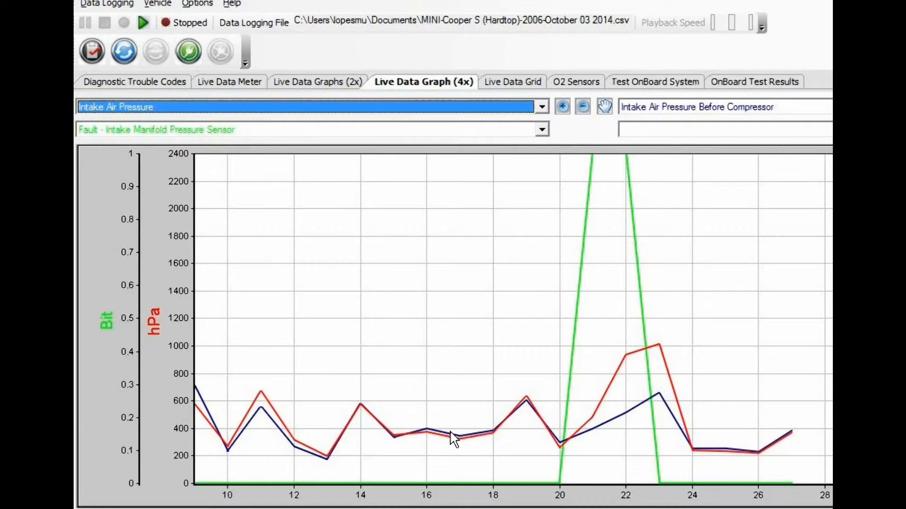
mouse_move(444, 441)
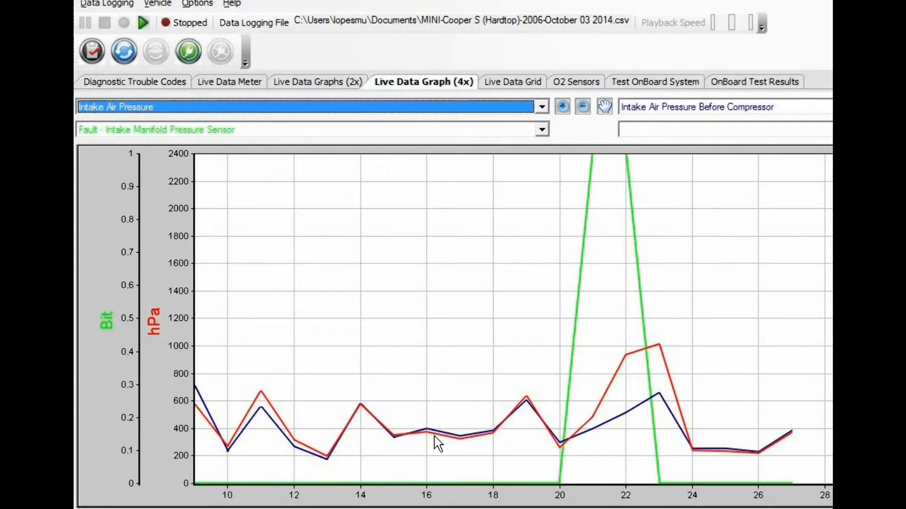
mouse_move(549, 465)
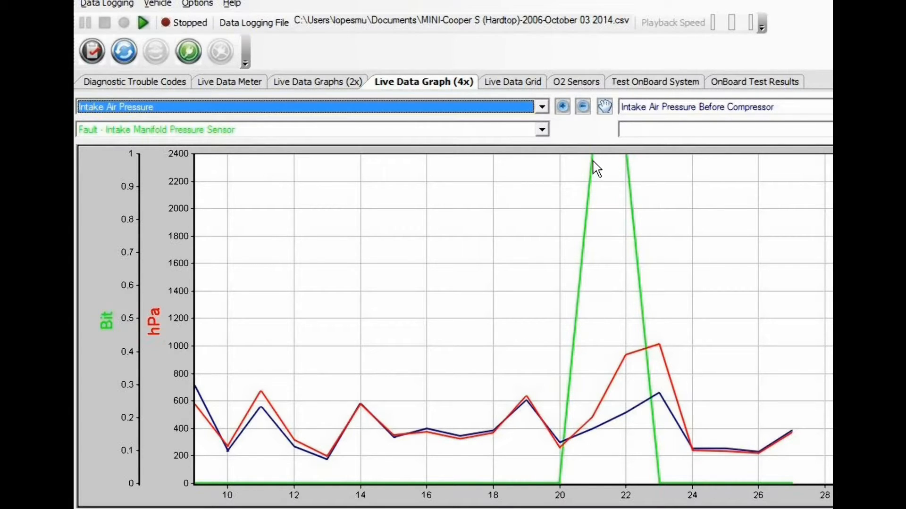
mouse_move(588, 178)
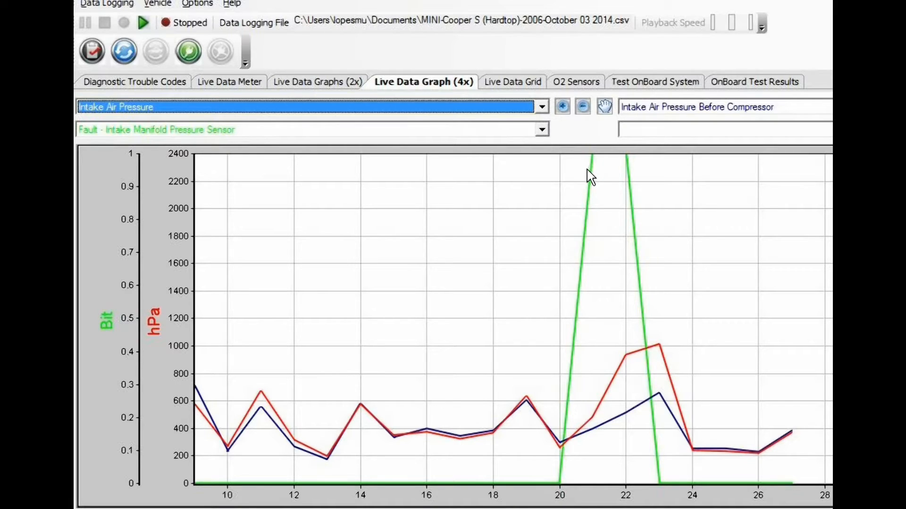
mouse_move(595, 168)
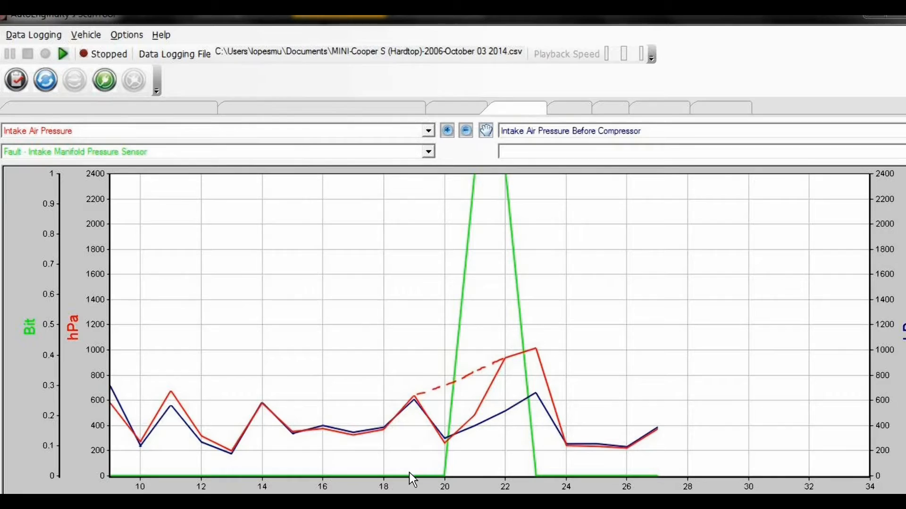
mouse_move(447, 477)
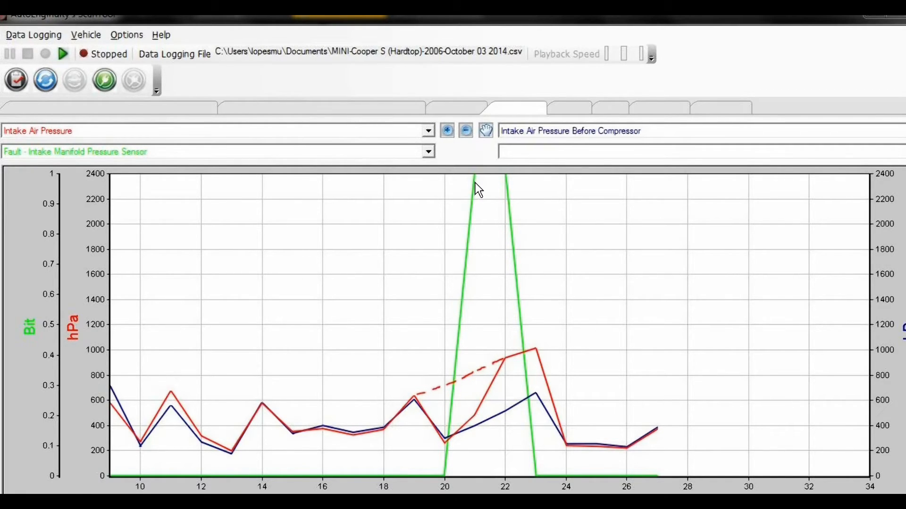
mouse_move(478, 182)
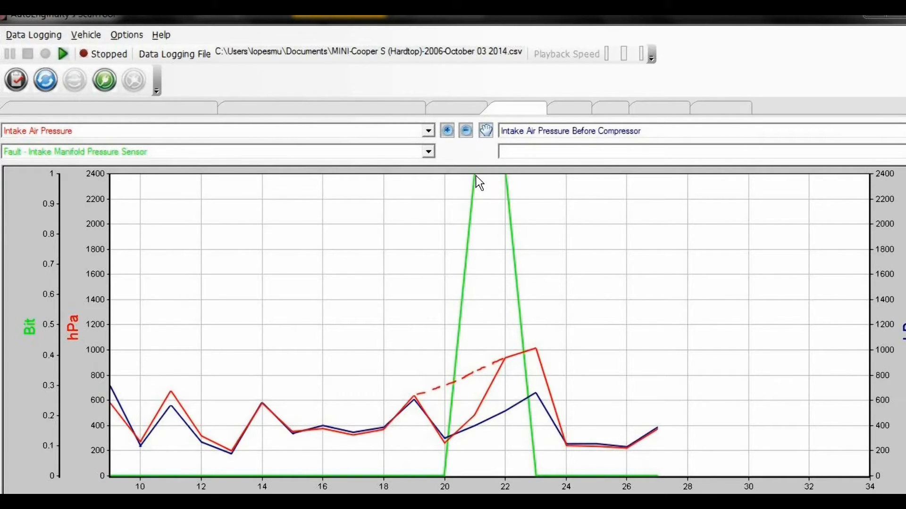
mouse_move(488, 248)
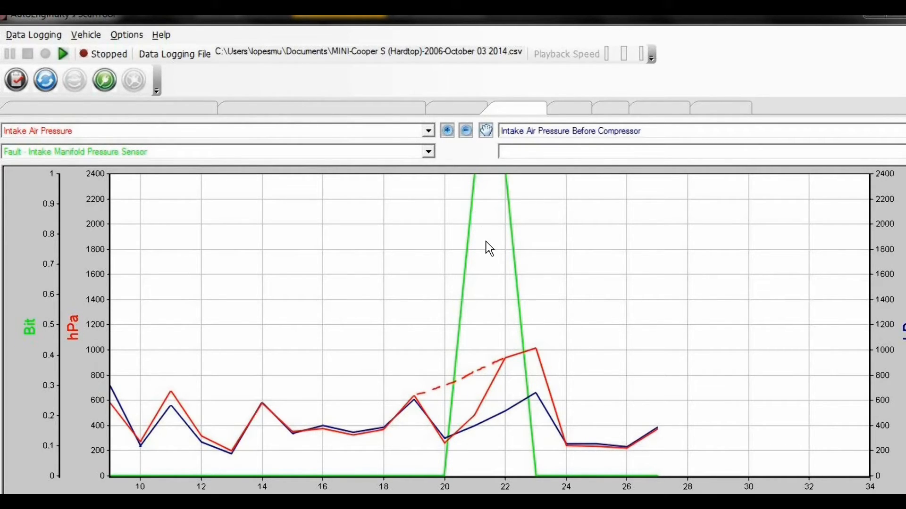
mouse_move(412, 406)
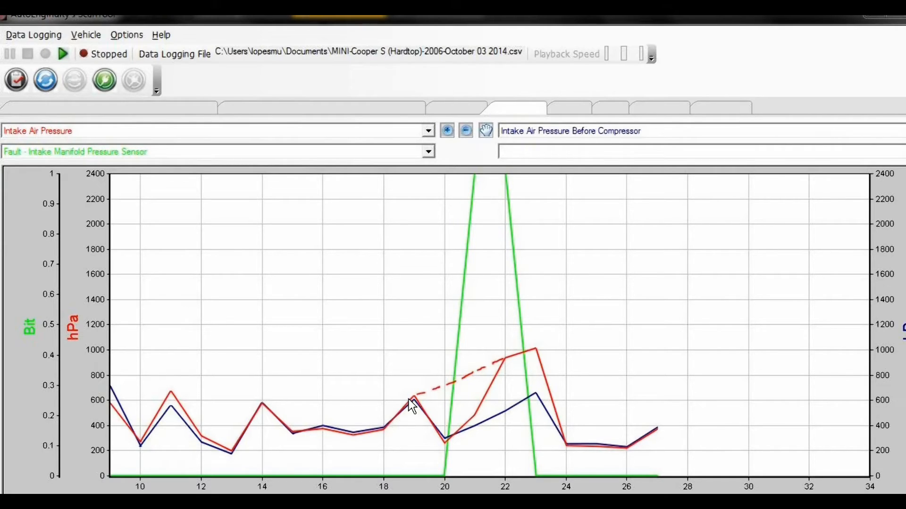
mouse_move(416, 402)
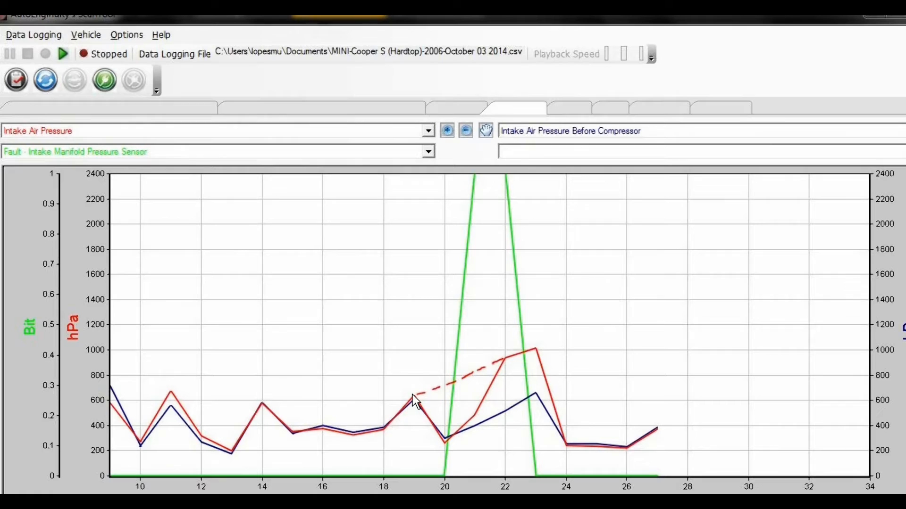
mouse_move(436, 394)
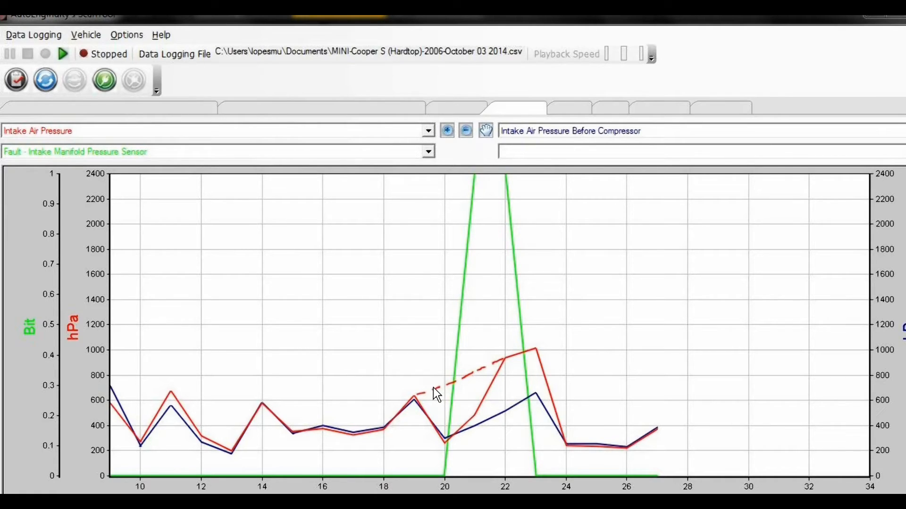
mouse_move(472, 380)
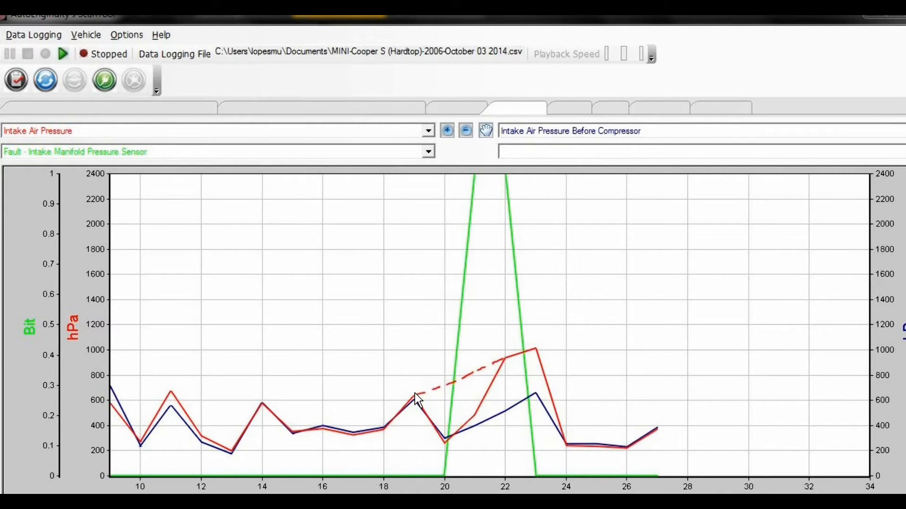
mouse_move(471, 380)
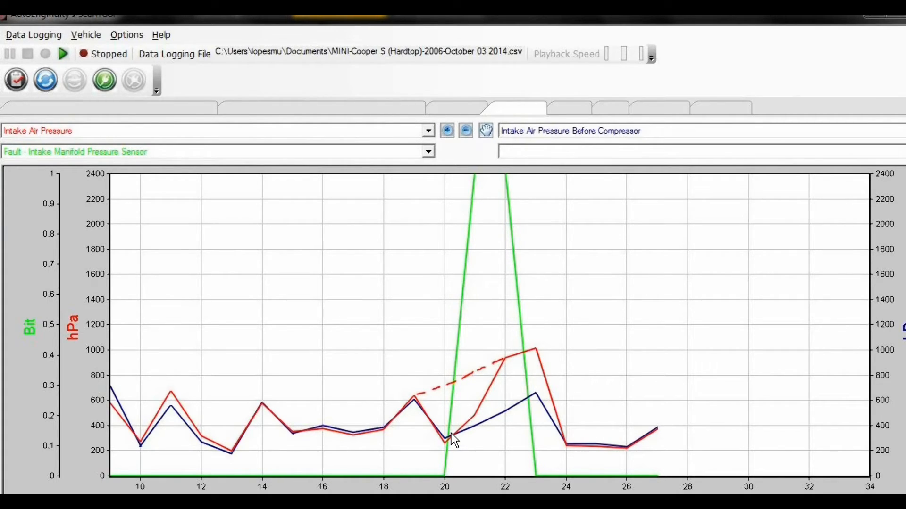
mouse_move(415, 403)
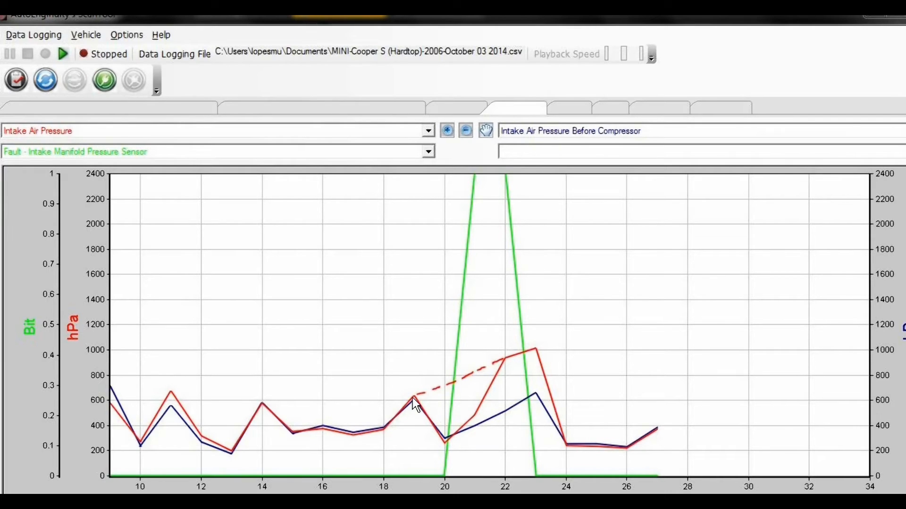
mouse_move(457, 386)
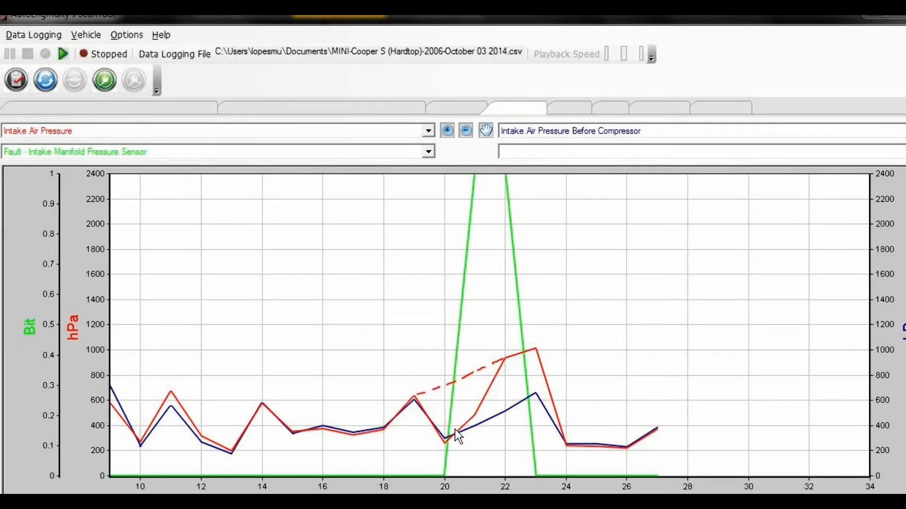
mouse_move(452, 431)
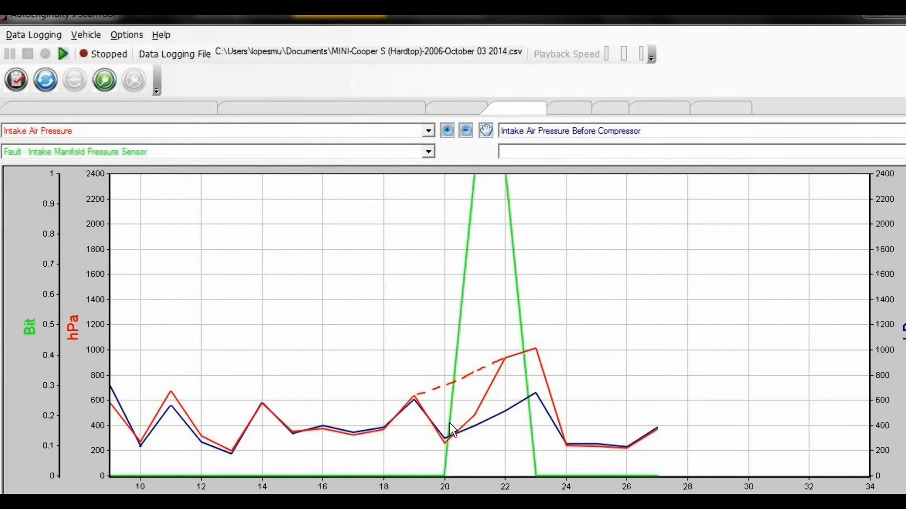
mouse_move(451, 443)
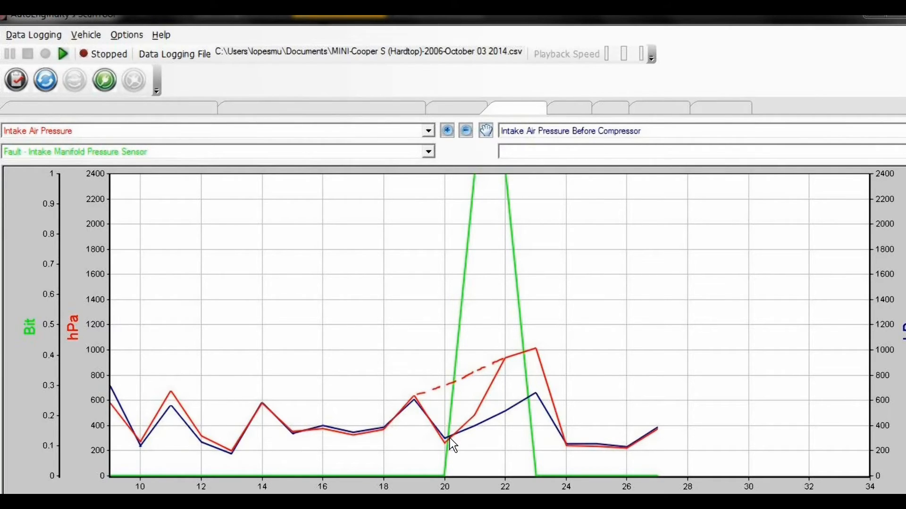
mouse_move(453, 195)
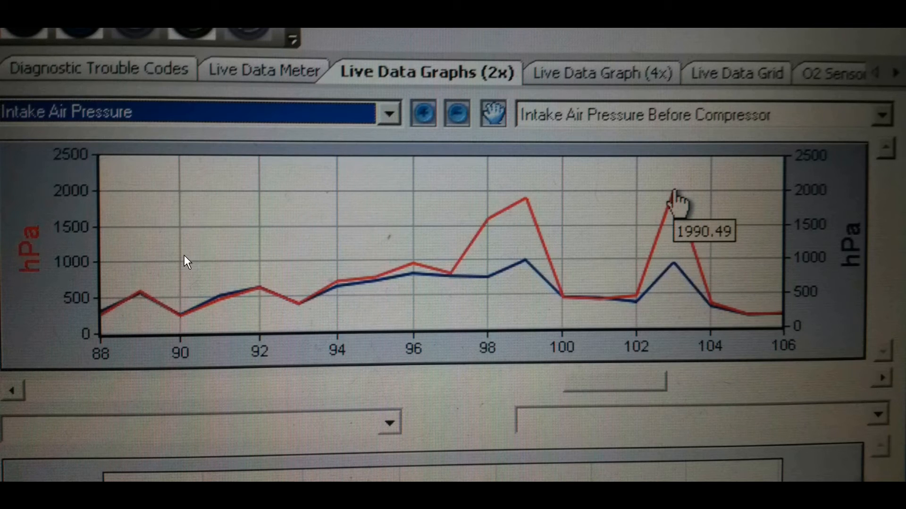
mouse_move(119, 311)
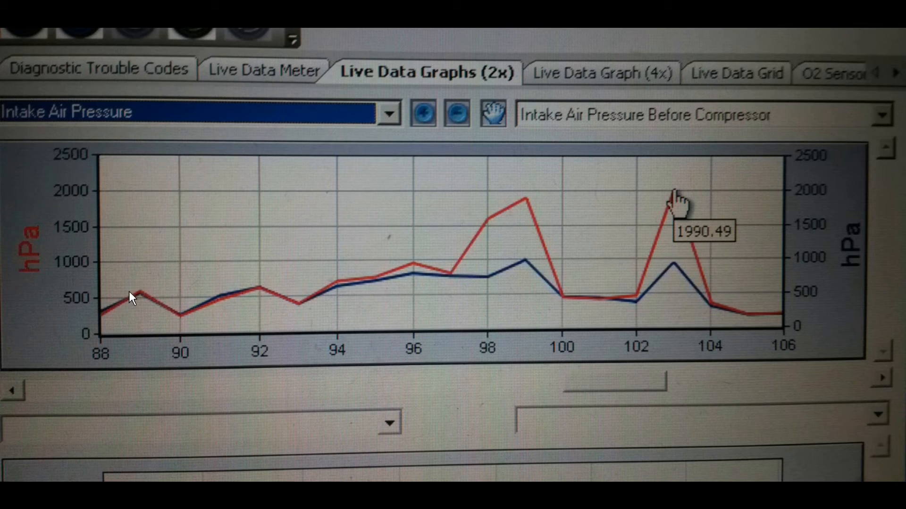
mouse_move(179, 317)
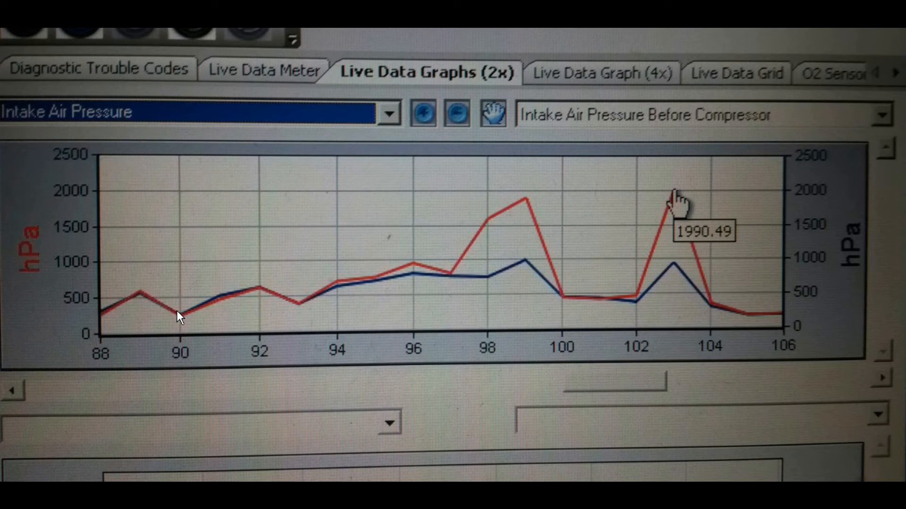
mouse_move(261, 292)
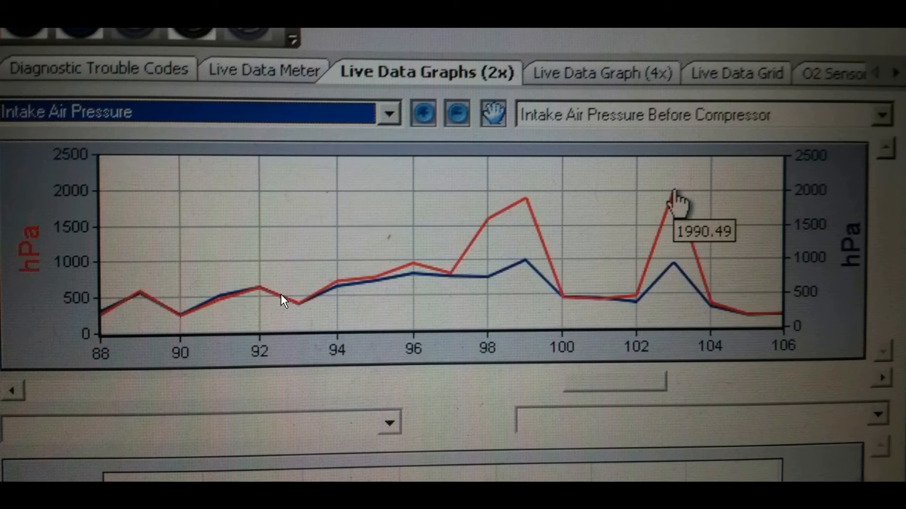
mouse_move(321, 297)
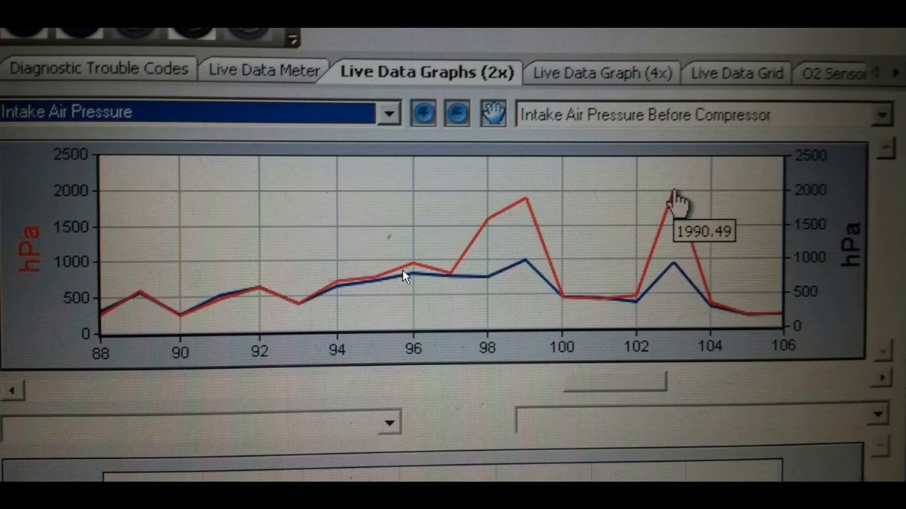
mouse_move(454, 280)
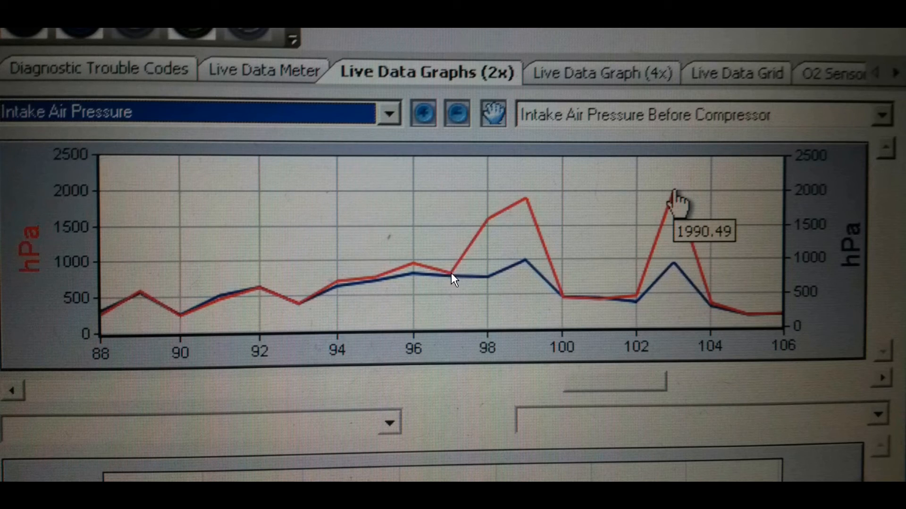
mouse_move(473, 240)
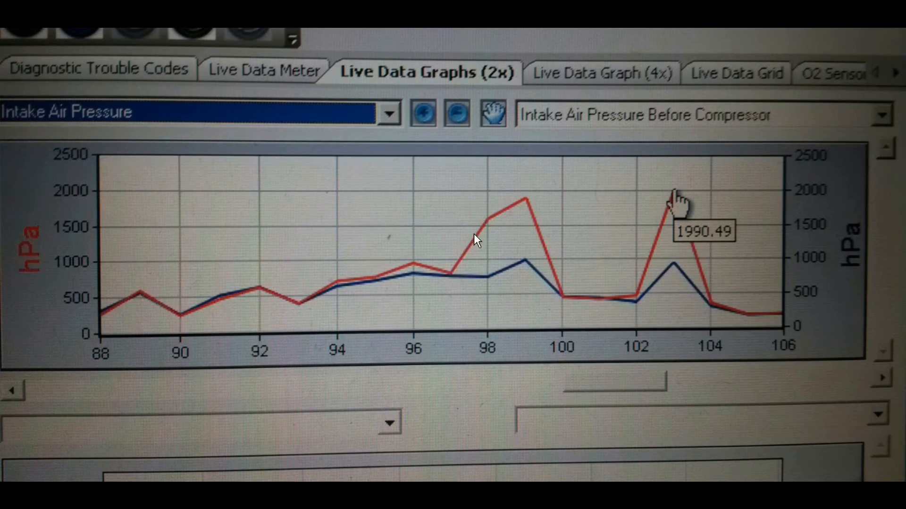
mouse_move(508, 210)
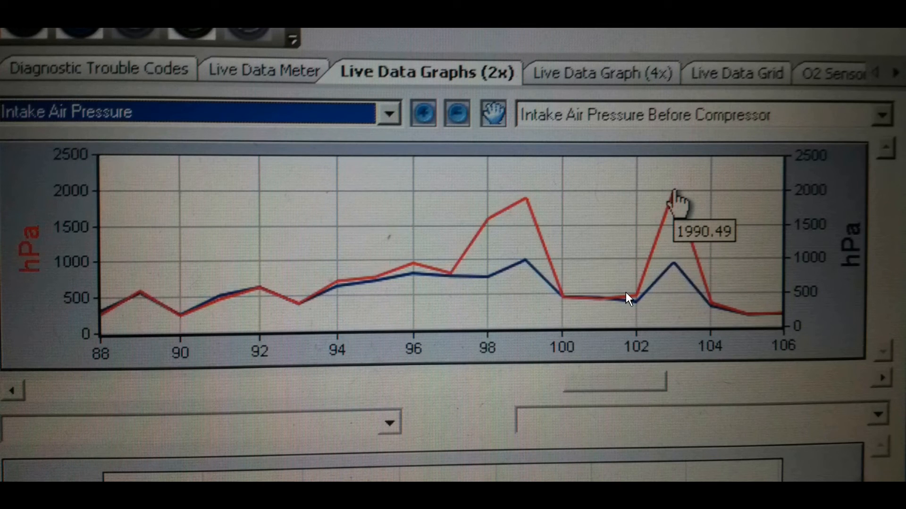
mouse_move(661, 225)
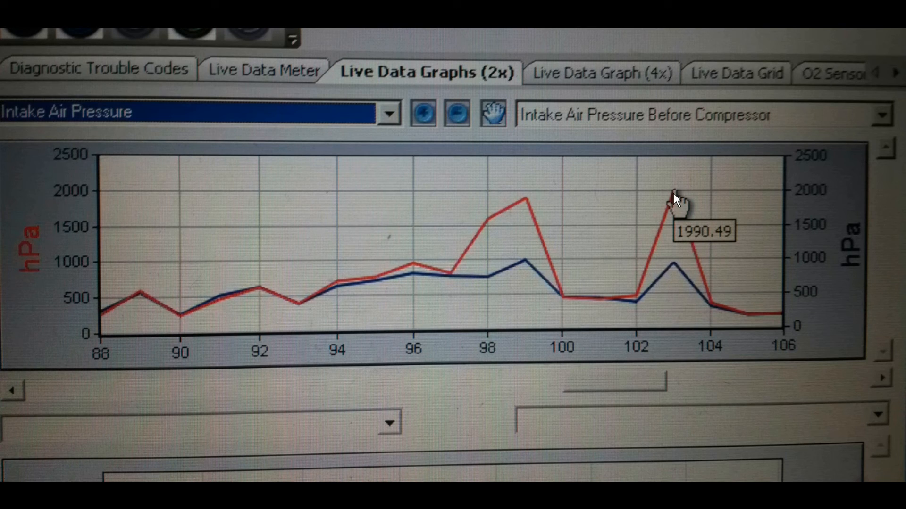
mouse_move(686, 229)
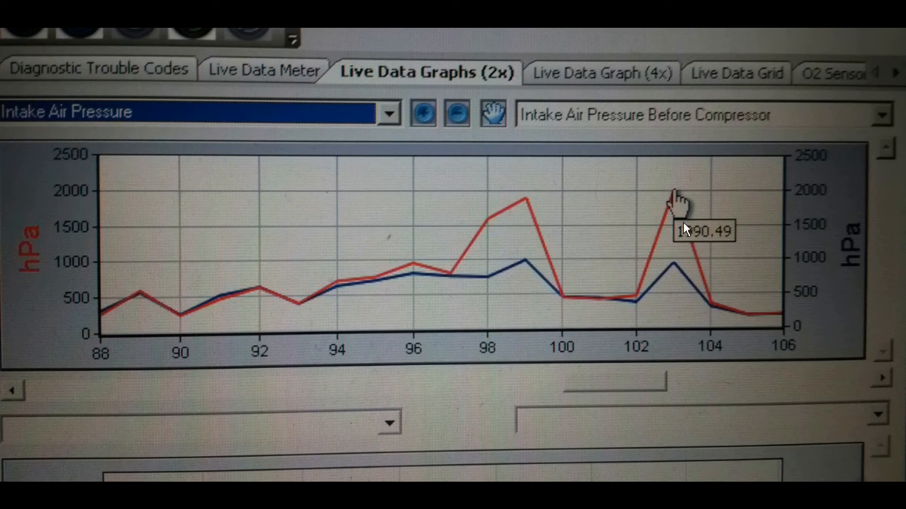